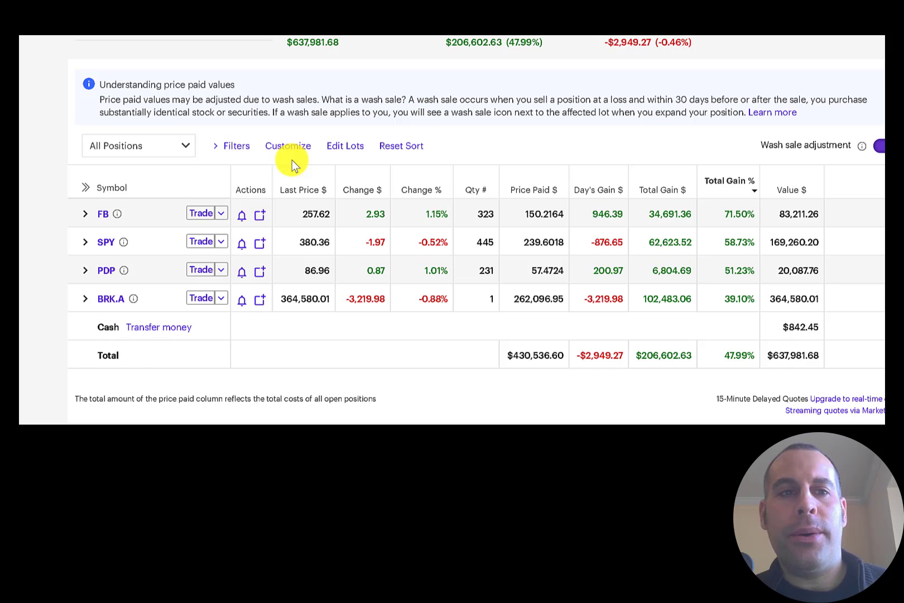
# Briefly expand and collapse SPY's lots, then expand PDP into its 2018-2020 lots.
pyautogui.scroll(-3)
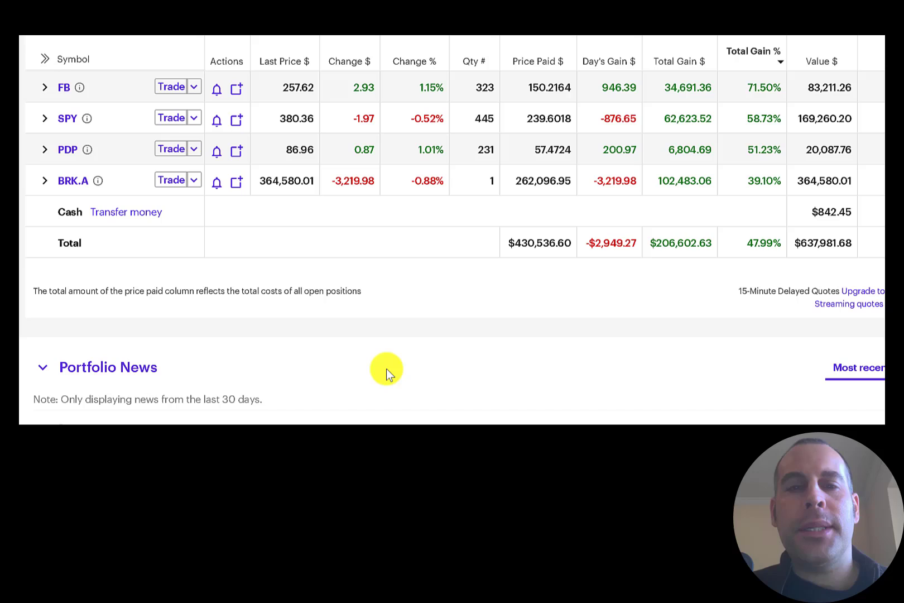
pyautogui.moveTo(475, 296)
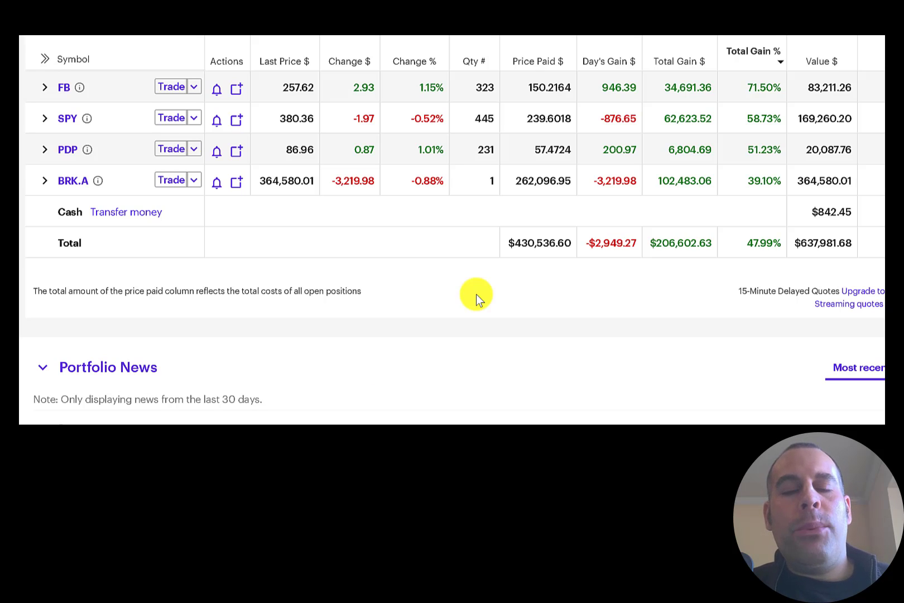
pyautogui.moveTo(444, 290)
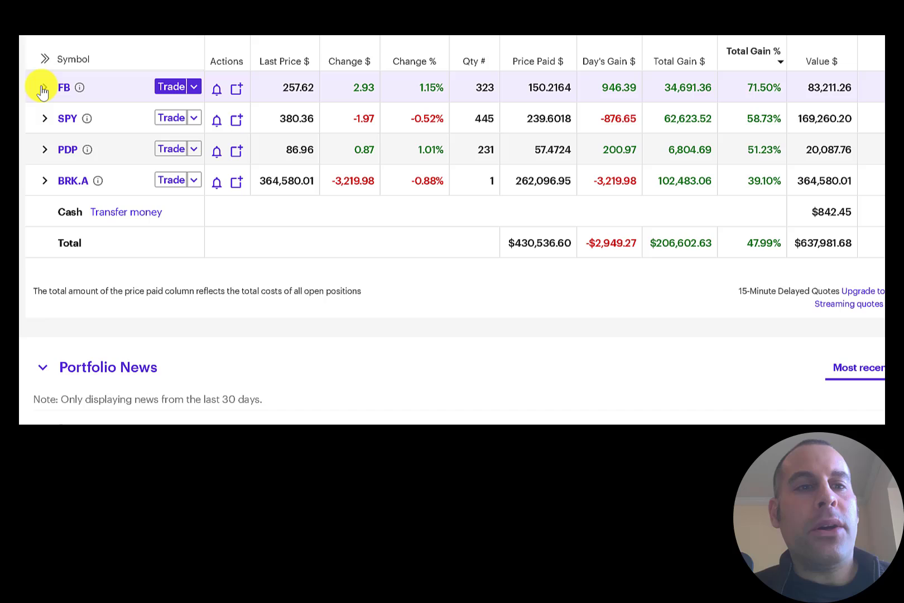
pyautogui.click(43, 87)
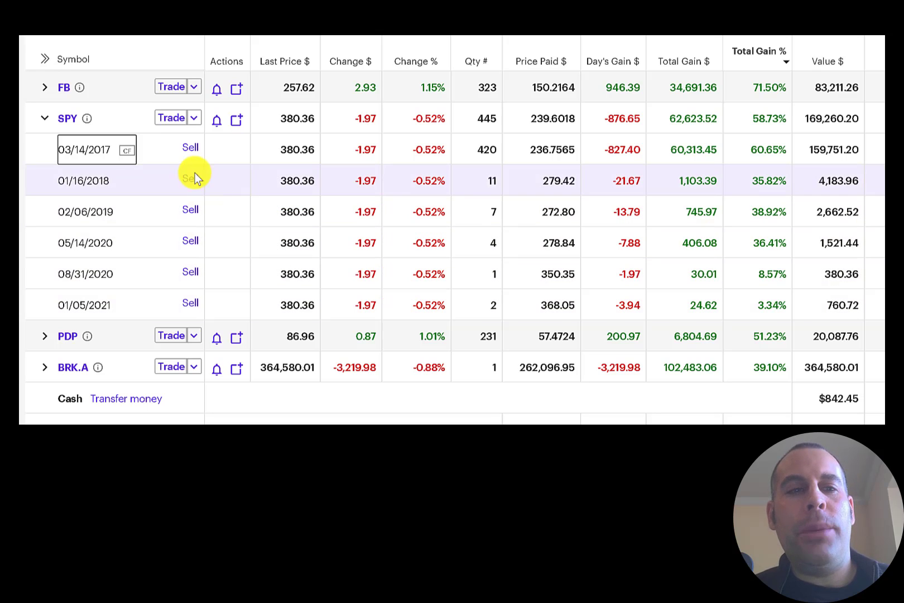
pyautogui.moveTo(472, 172)
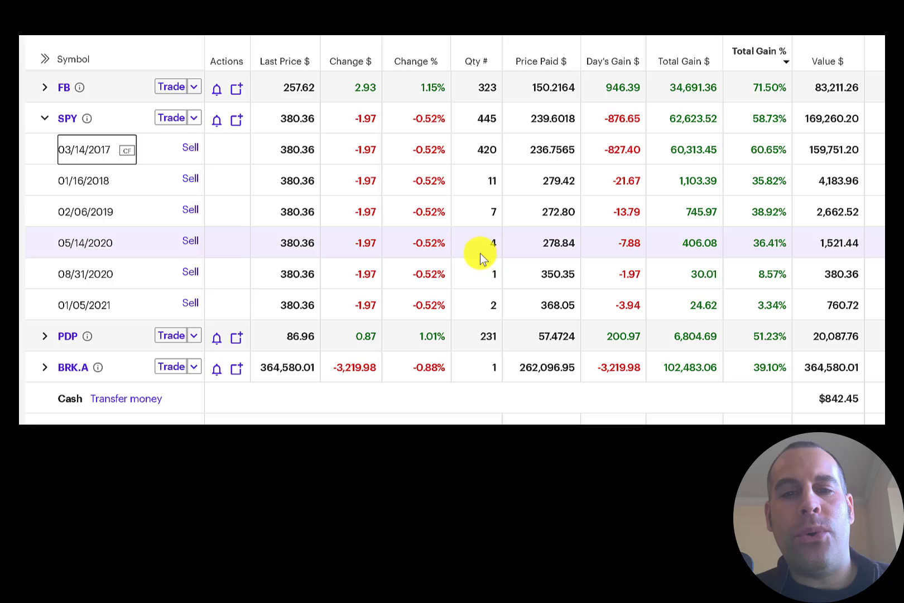
pyautogui.click(44, 118)
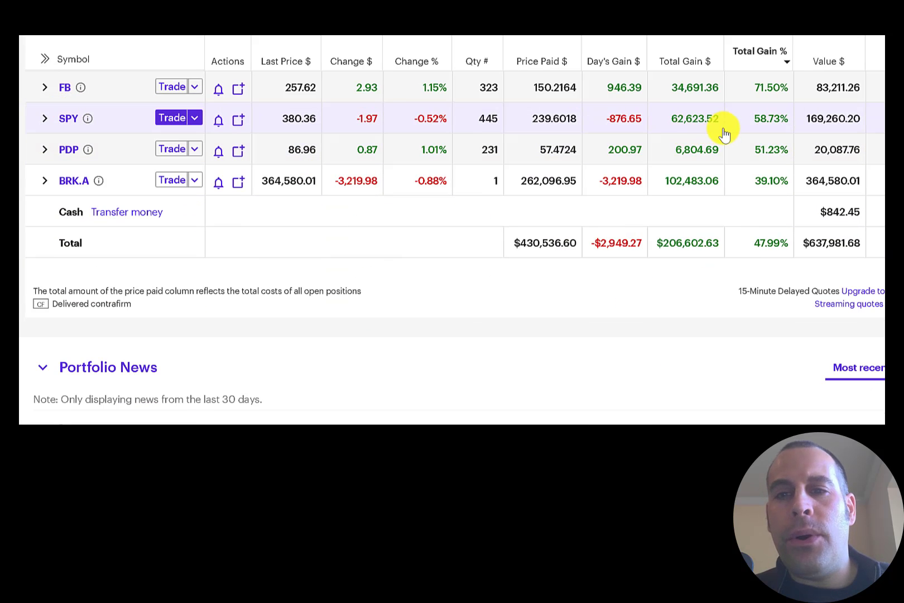
pyautogui.moveTo(622, 124)
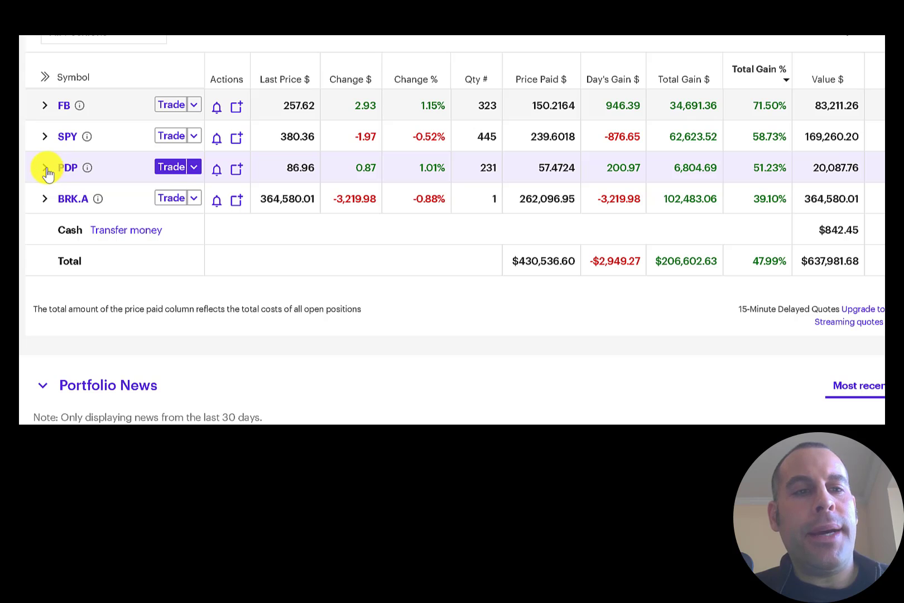
pyautogui.click(42, 167)
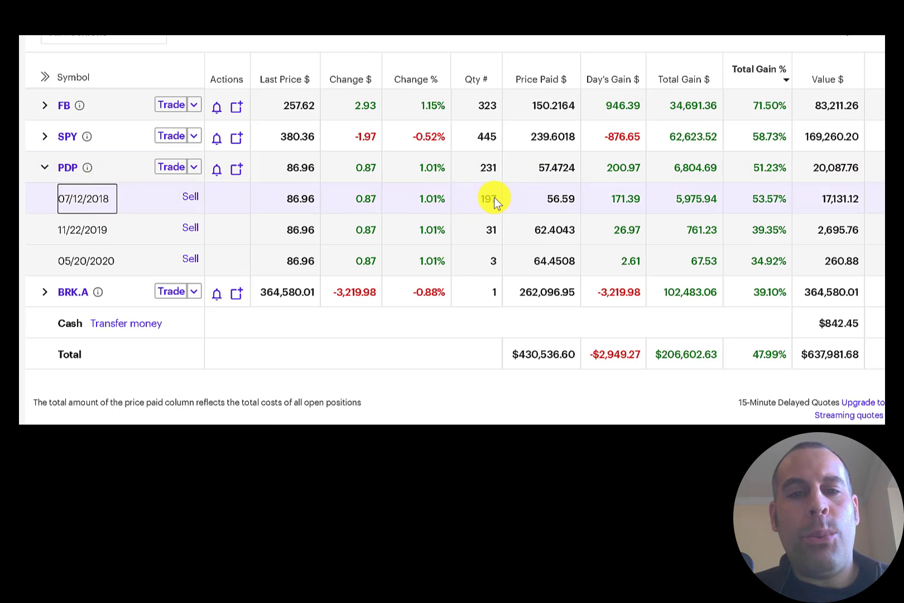
pyautogui.moveTo(490, 202)
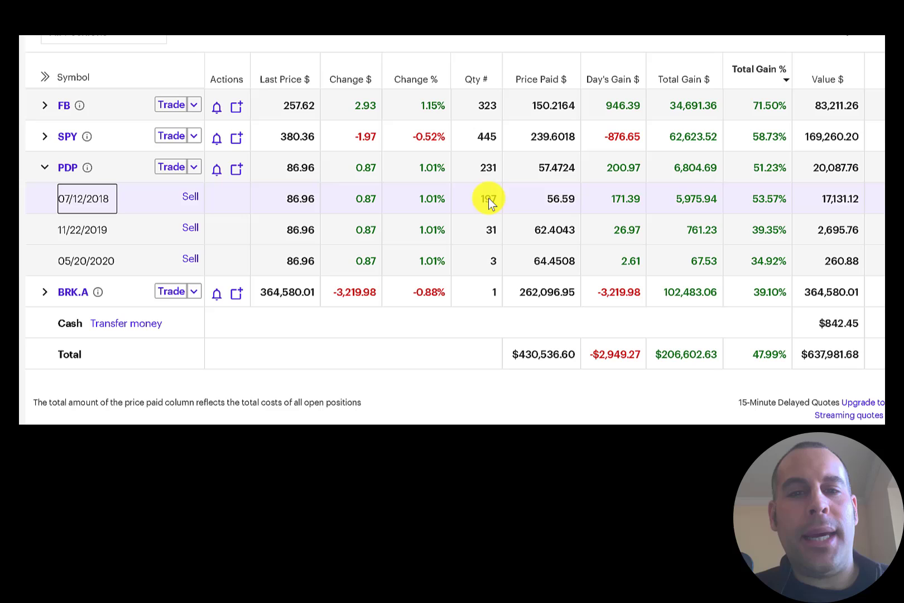
pyautogui.moveTo(403, 242)
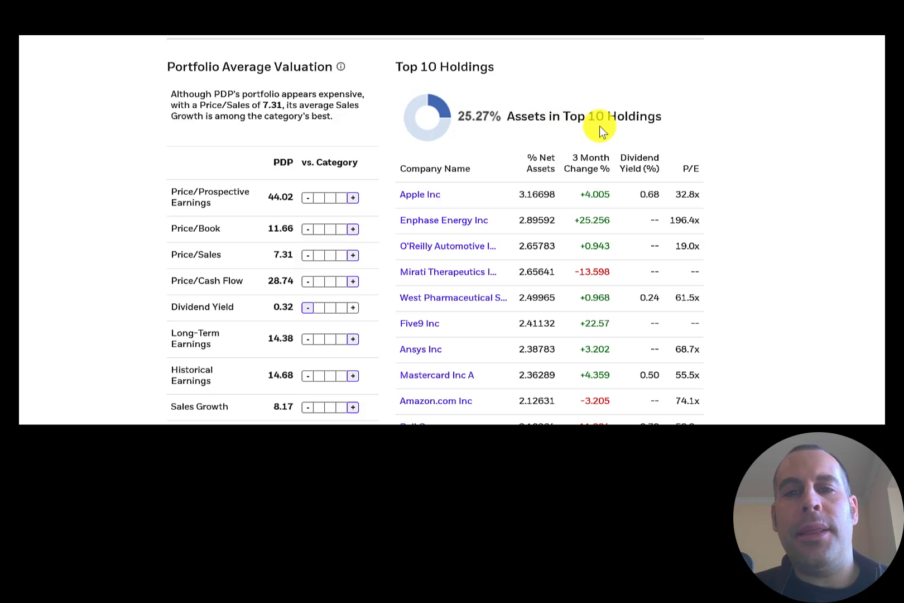
pyautogui.moveTo(514, 208)
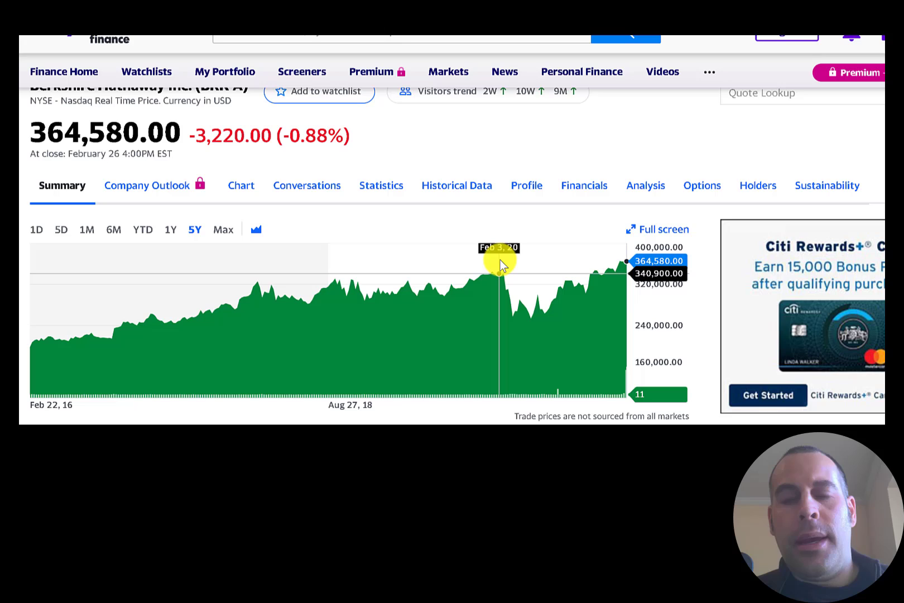
pyautogui.moveTo(500, 264)
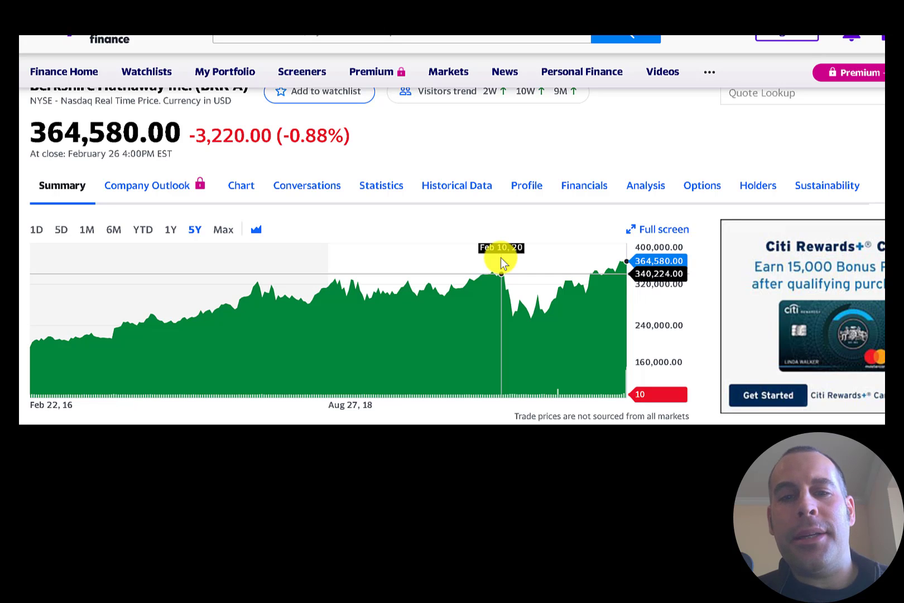
pyautogui.moveTo(511, 309)
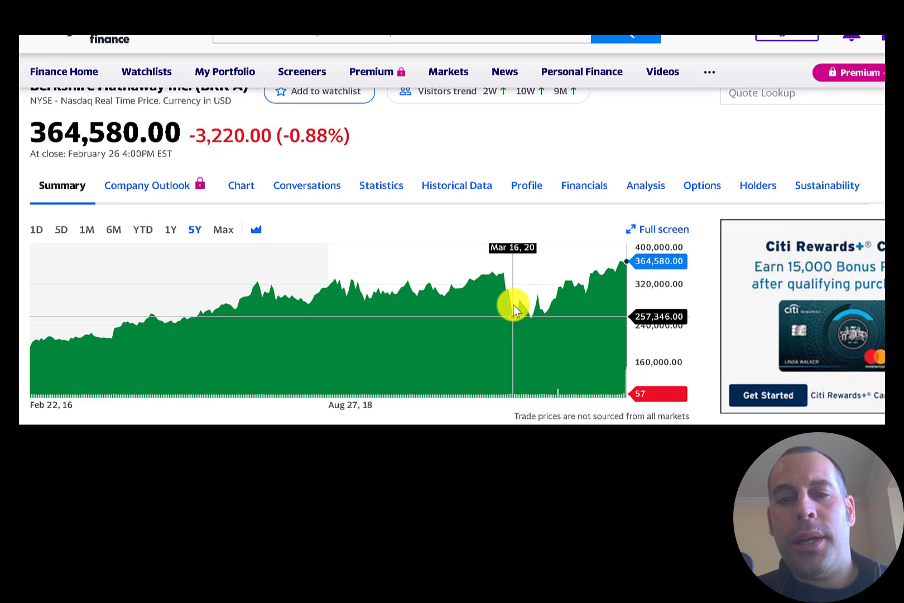
pyautogui.moveTo(512, 331)
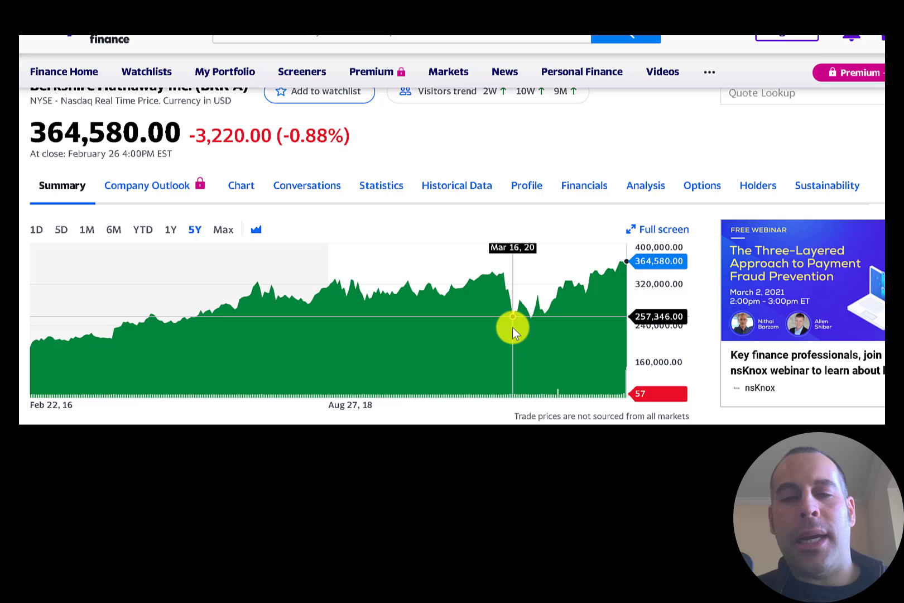
pyautogui.moveTo(621, 264)
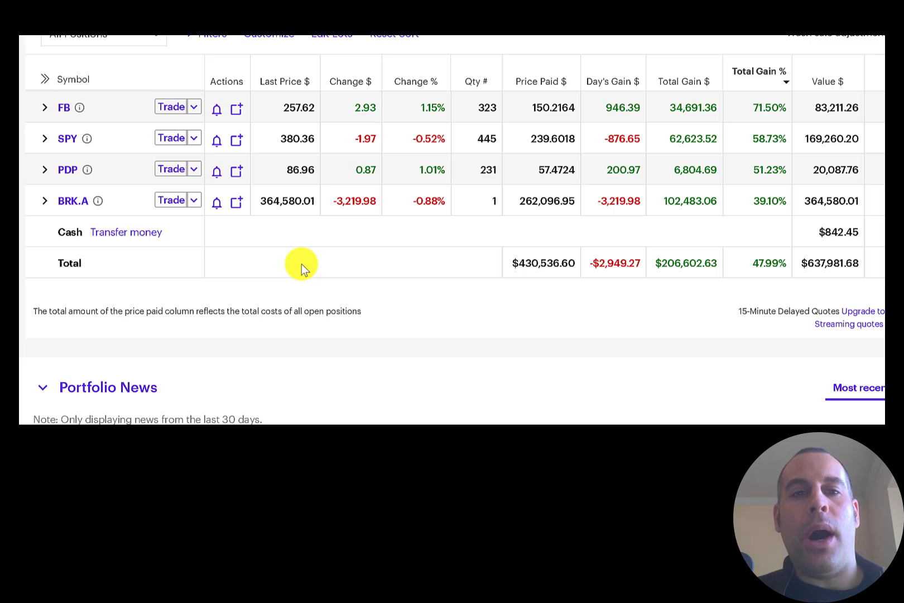
pyautogui.moveTo(337, 276)
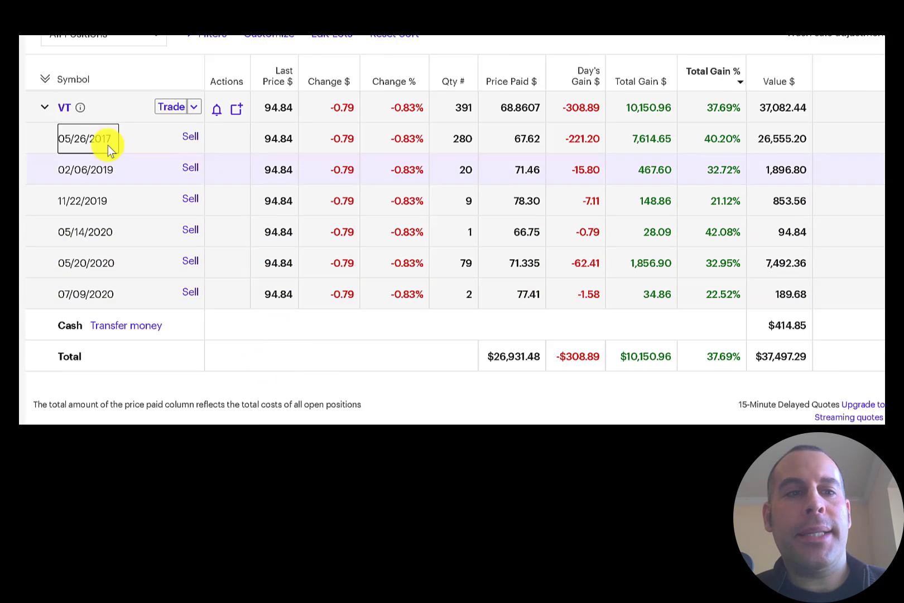
pyautogui.moveTo(63, 110)
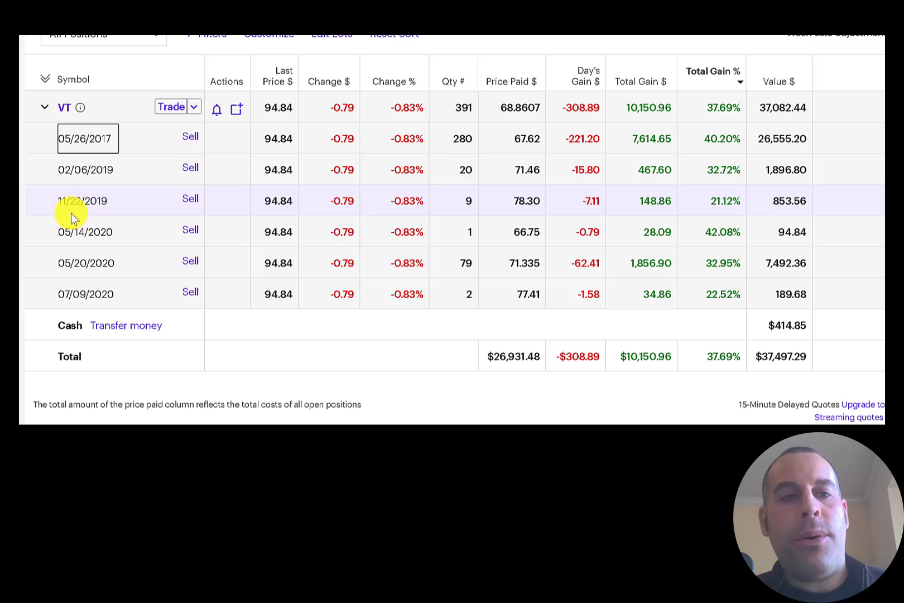
pyautogui.moveTo(765, 117)
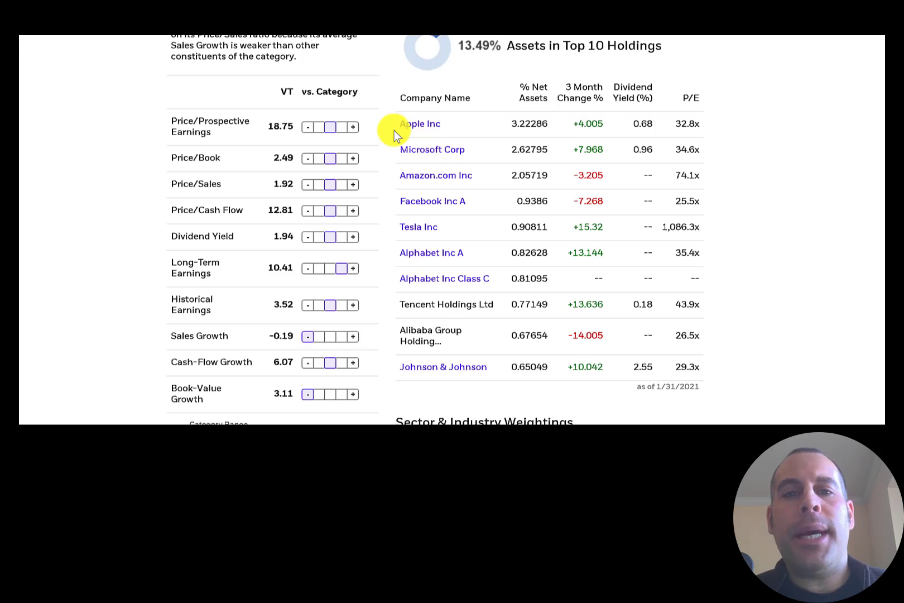
pyautogui.moveTo(395, 151)
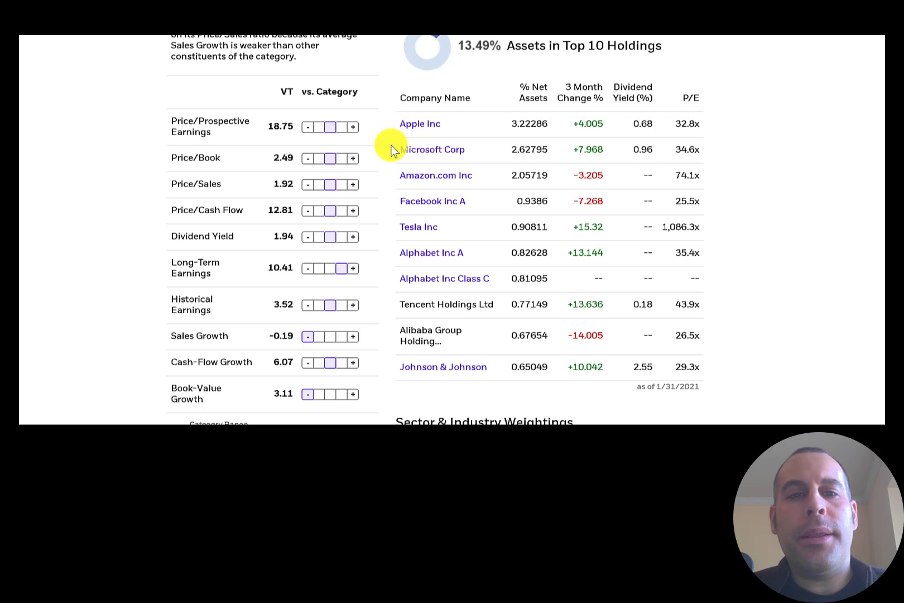
pyautogui.moveTo(407, 271)
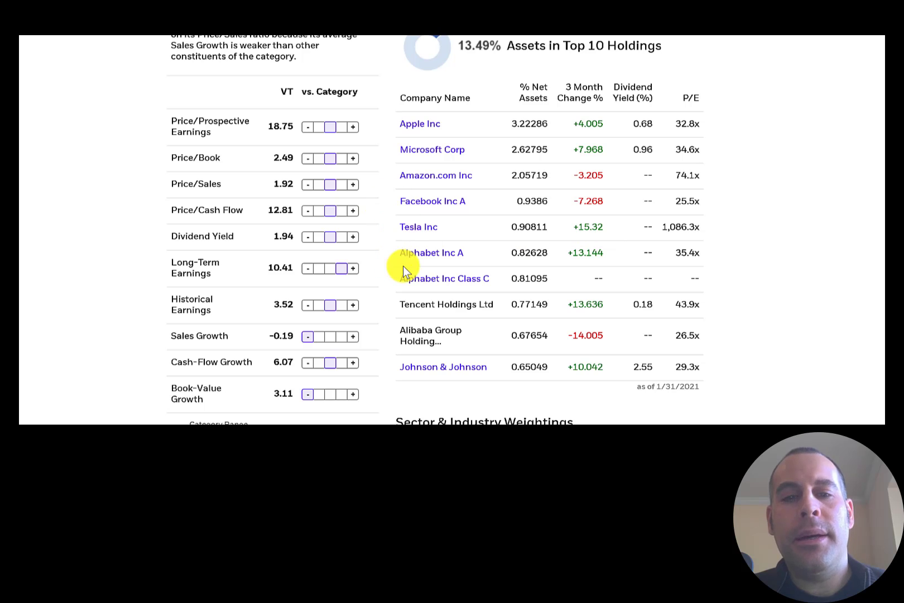
# Scroll VT's fund page to review its top 10 holdings and international exposure.
pyautogui.scroll(3)
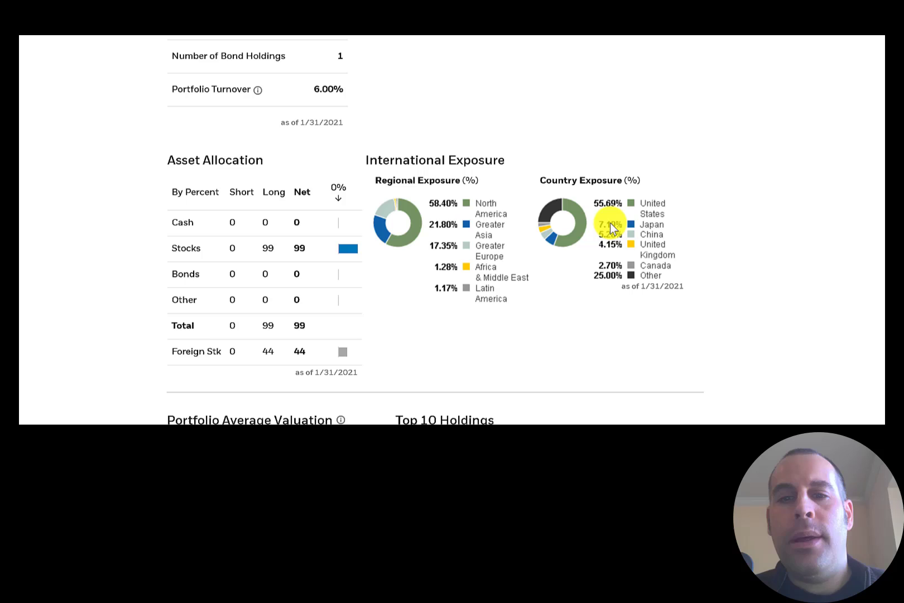
pyautogui.moveTo(597, 257)
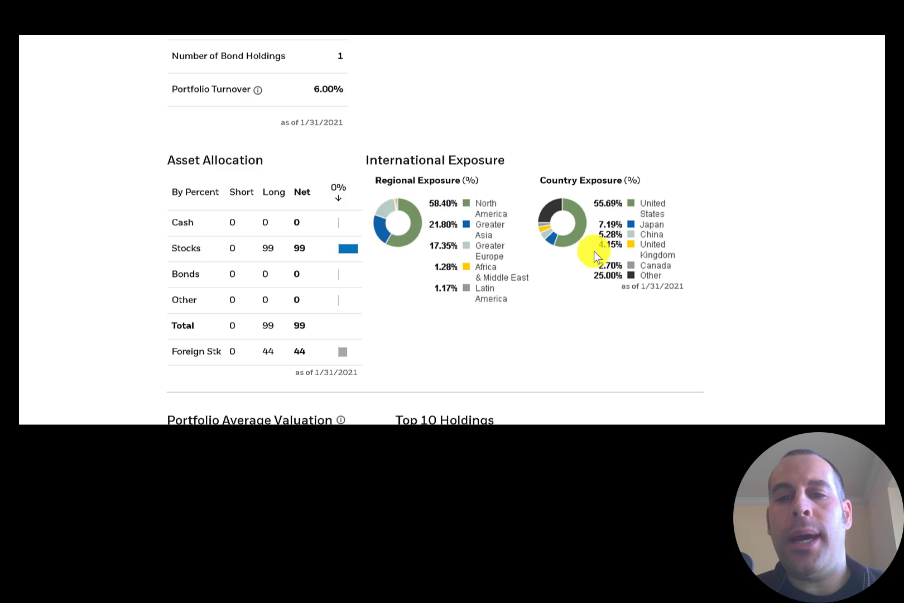
pyautogui.moveTo(609, 254)
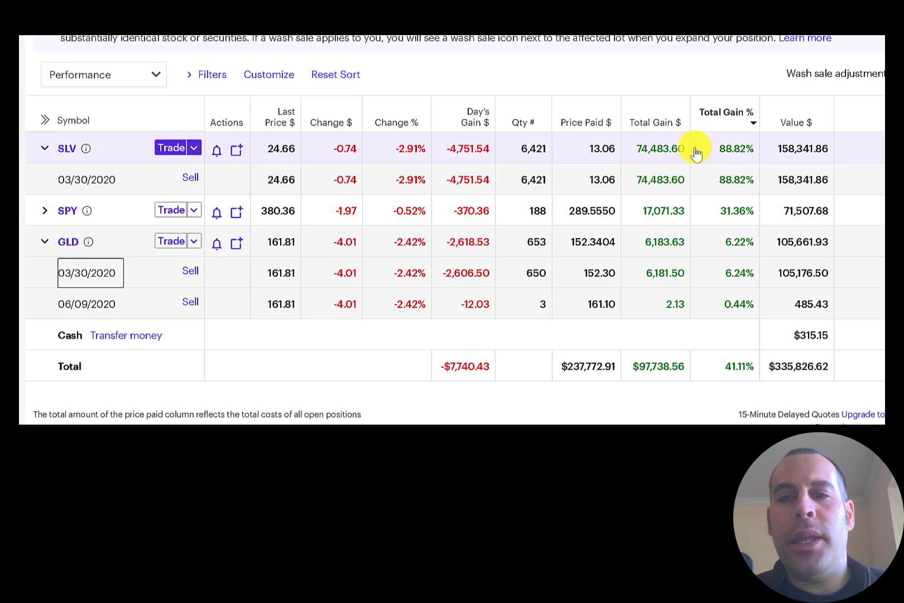
pyautogui.moveTo(729, 250)
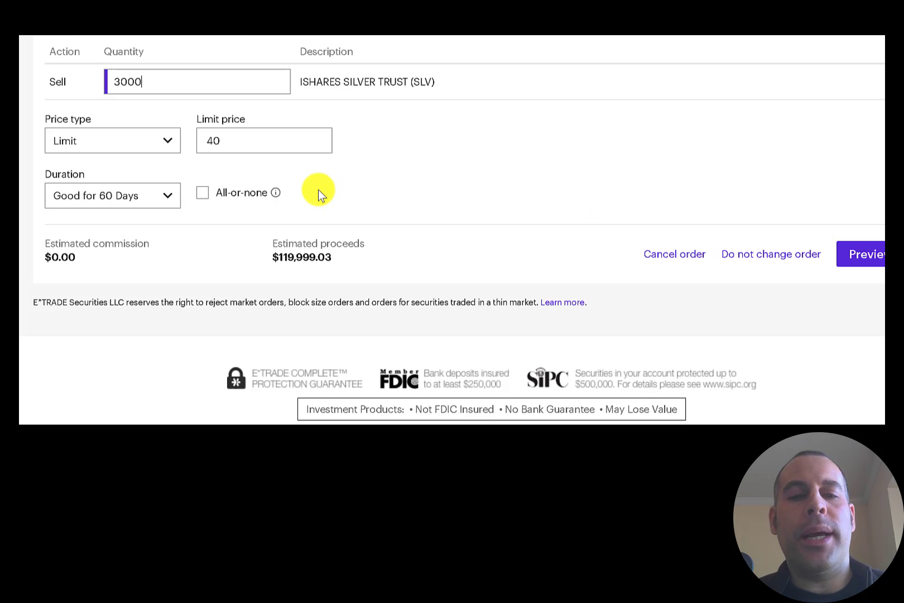
pyautogui.moveTo(207, 236)
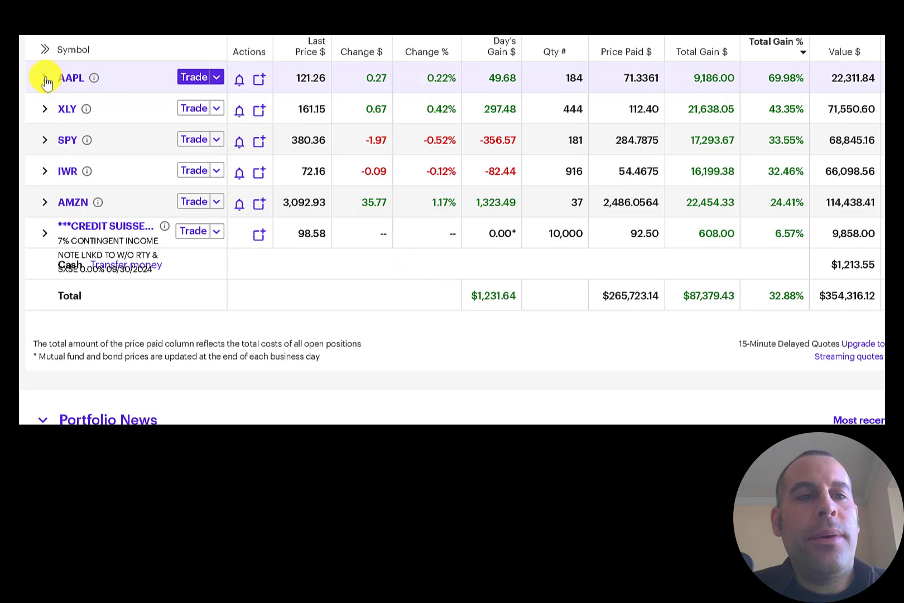
# Expand AAPL into its four lots dated November 2019 to October 2020.
pyautogui.click(44, 77)
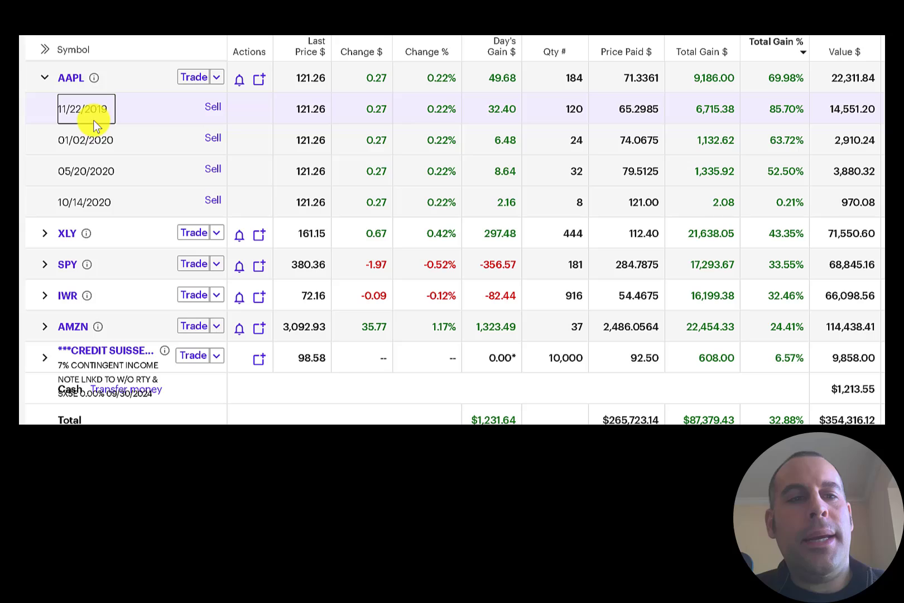
pyautogui.moveTo(471, 100)
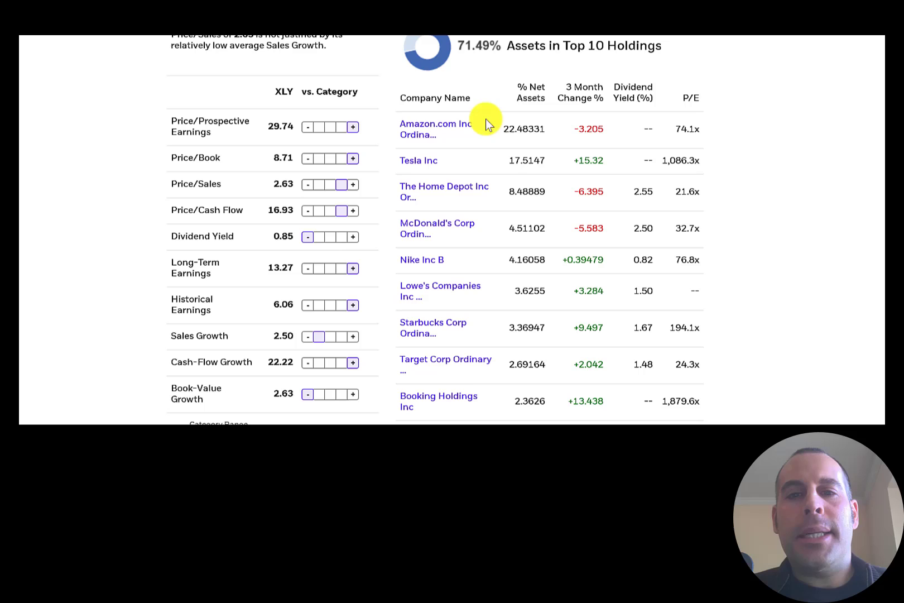
pyautogui.moveTo(470, 138)
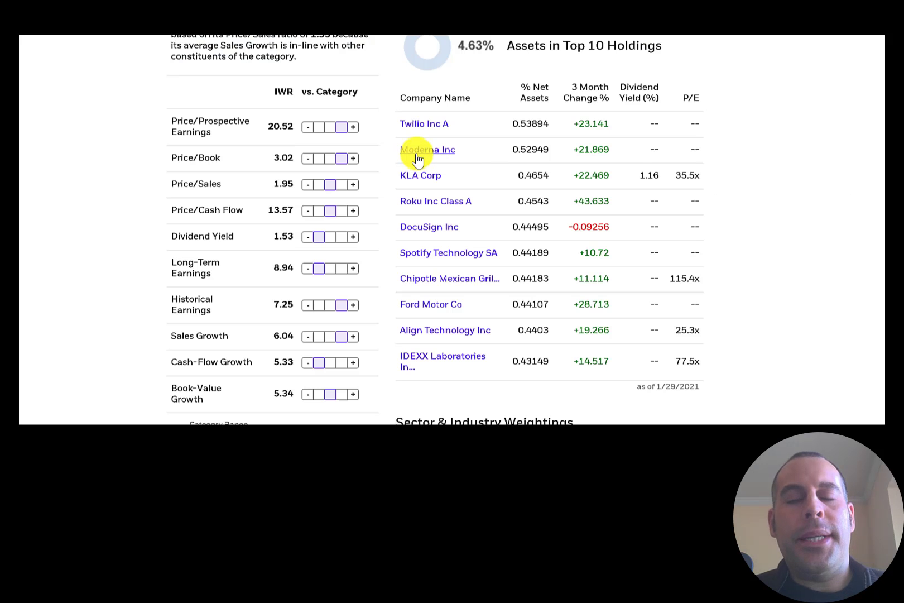
pyautogui.moveTo(387, 129)
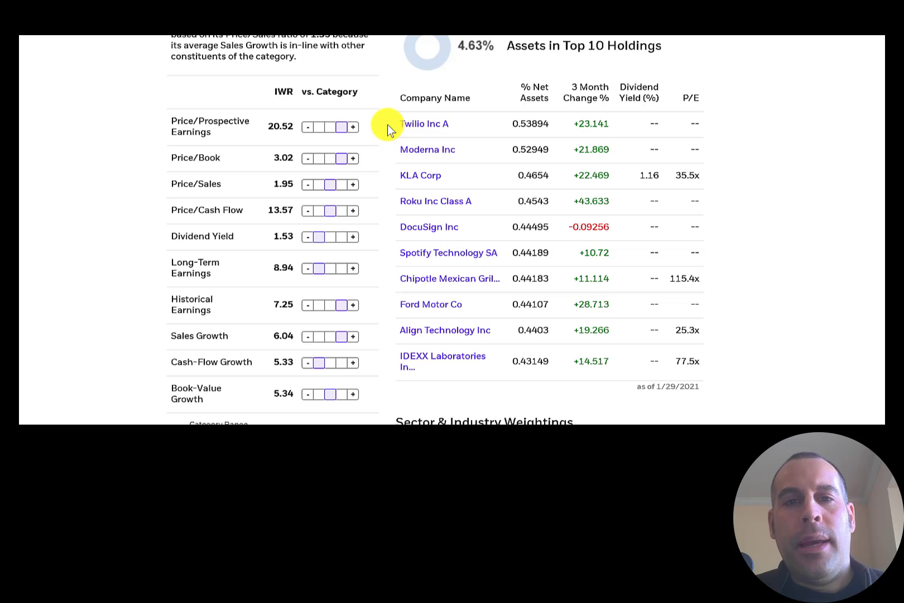
pyautogui.moveTo(475, 325)
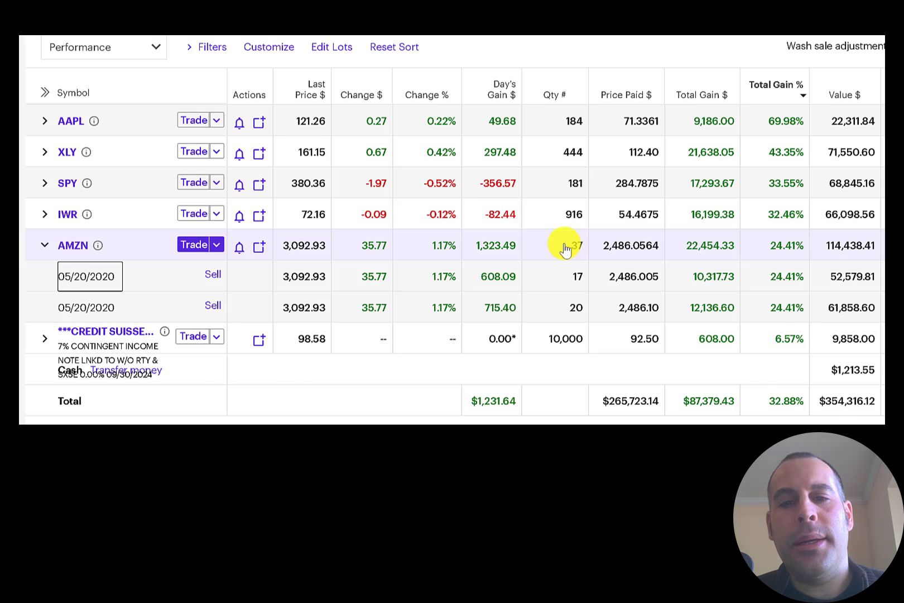
# Collapse AMZN's two May 2020 lots so every position shows collapsed.
pyautogui.click(45, 244)
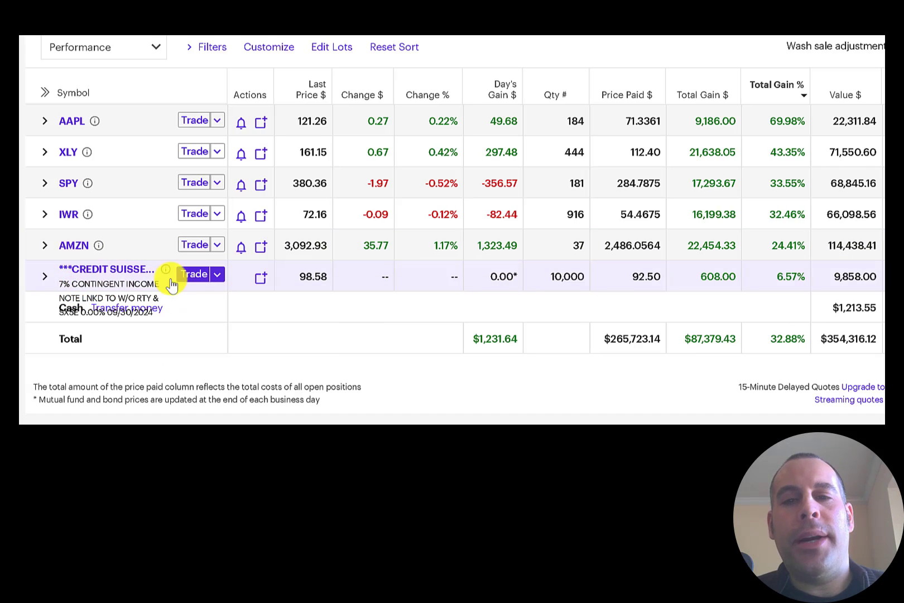